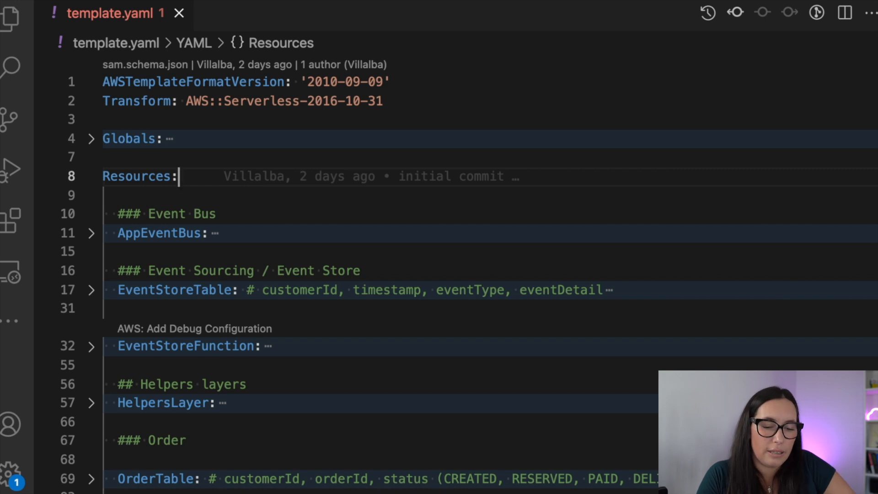
Unfold AppEventBus to show its AWS::Events::EventBus type and stack-based name
double_click(137, 176)
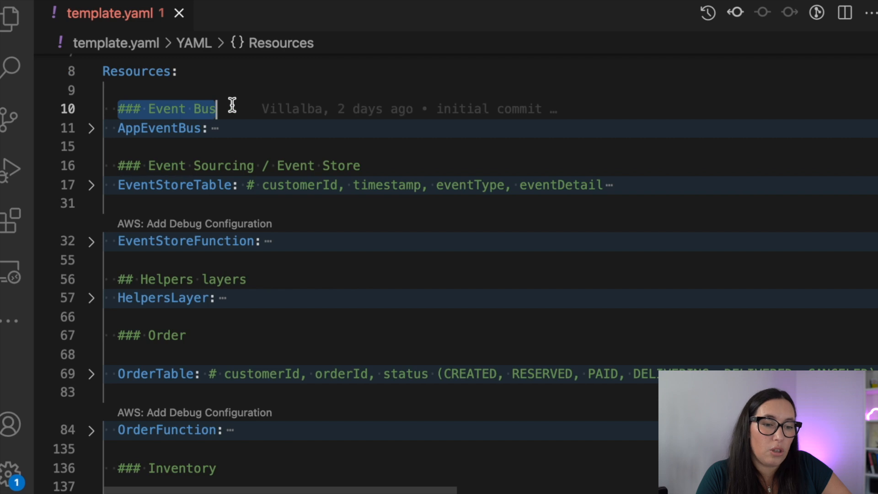
click(91, 128)
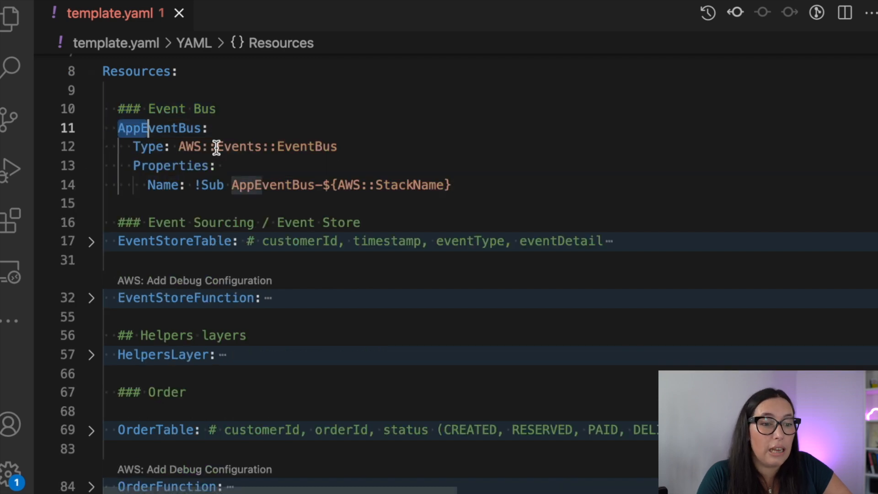
click(247, 146)
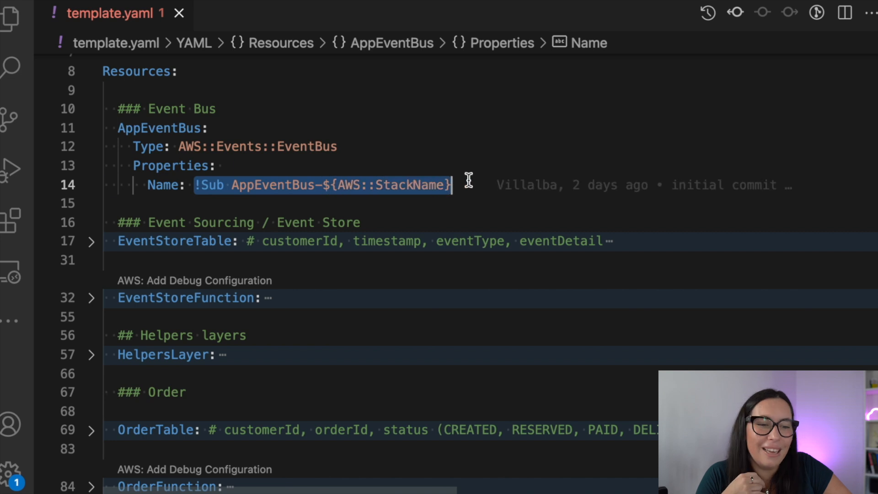
mouse_move(457, 191)
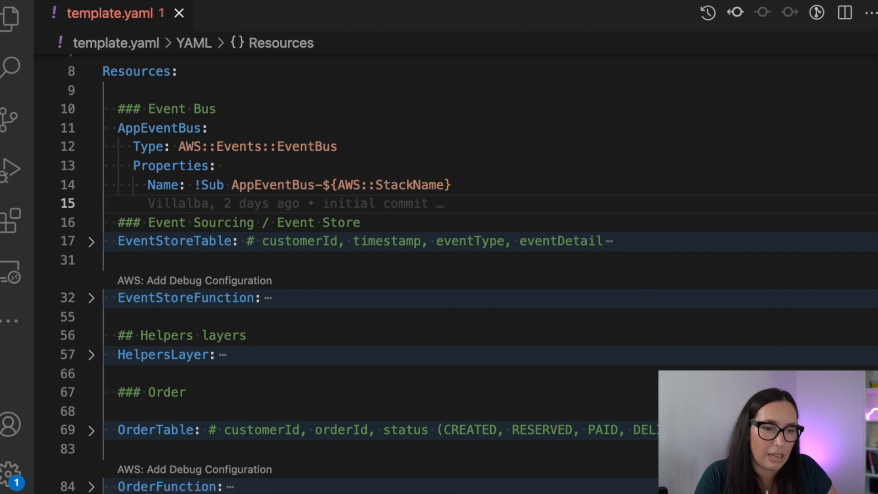
Fold the AppEventBus resource in template.yaml to a single line
click(91, 128)
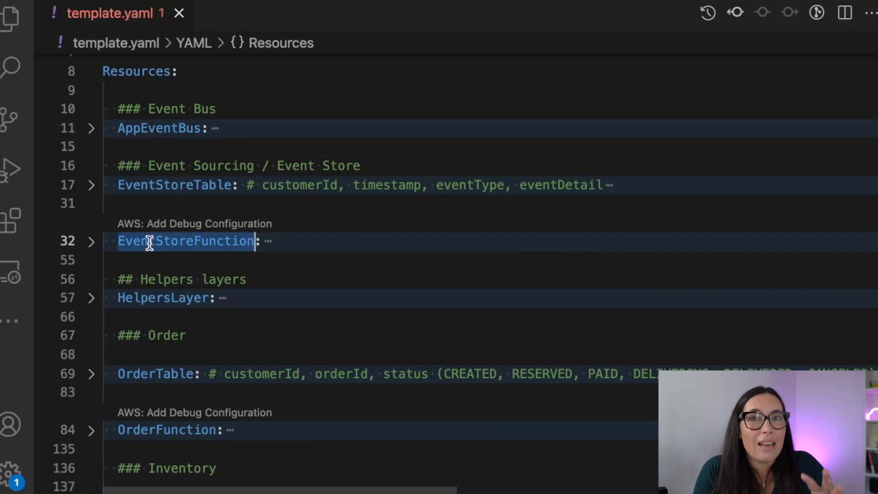
Unfold EventStoreFunction and its Policies, revealing PartiQLInsert permission on EventStoreTable
click(90, 242)
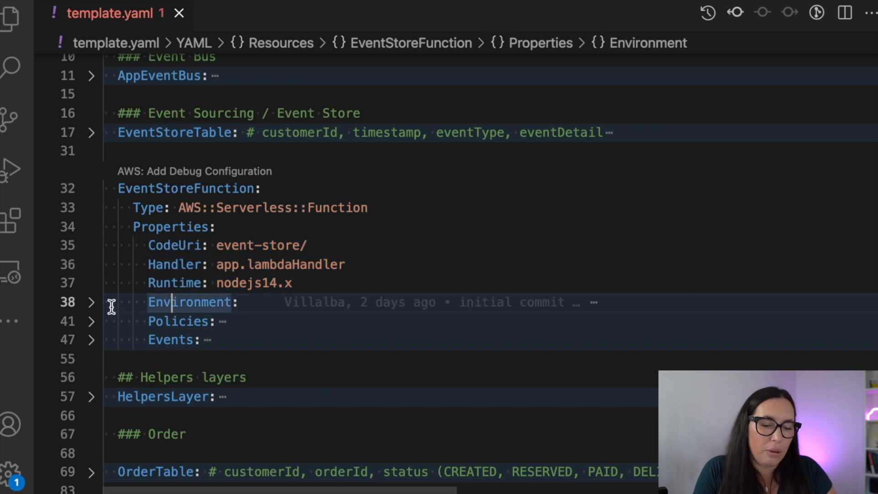
click(91, 302)
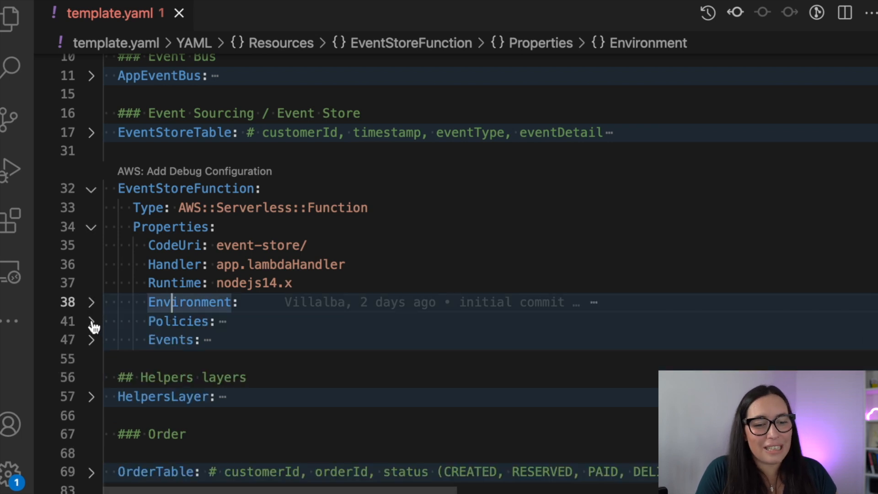
click(91, 321)
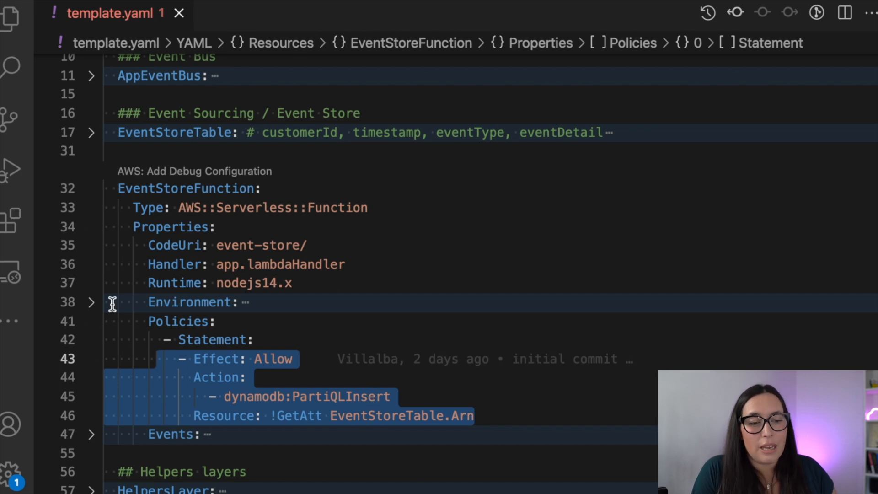
Fold Policies and unfold Events, showing the StoreEvent EventBridge rule with SQS dead-letter config
click(91, 321)
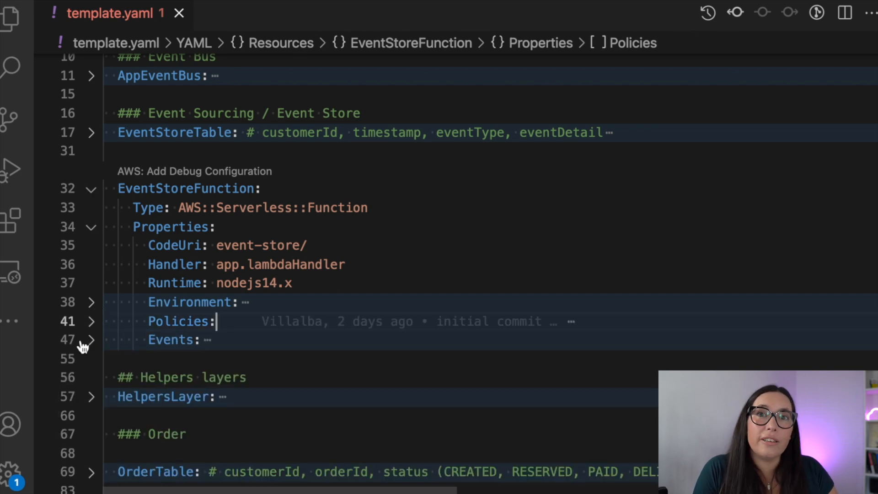
click(91, 340)
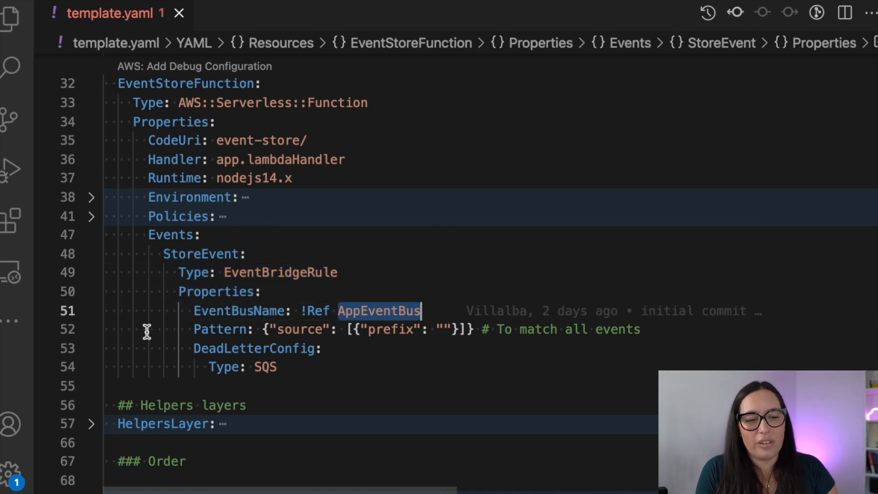
scroll(up, 3)
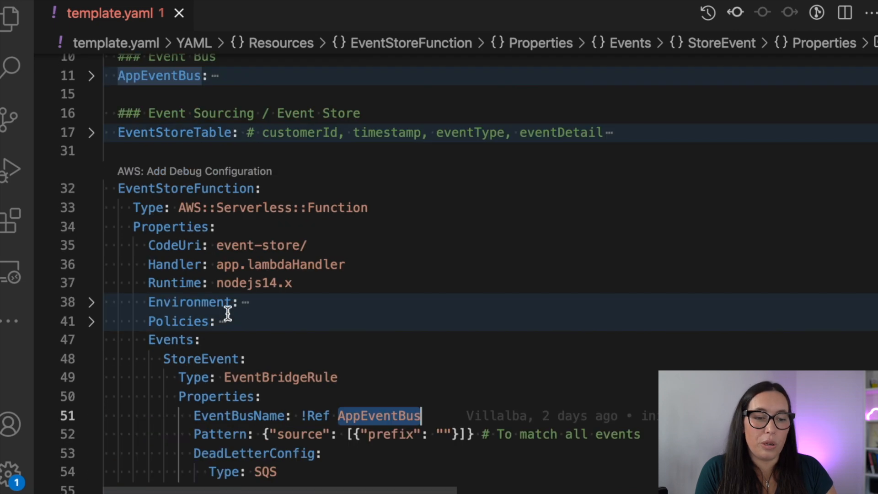
mouse_move(193, 433)
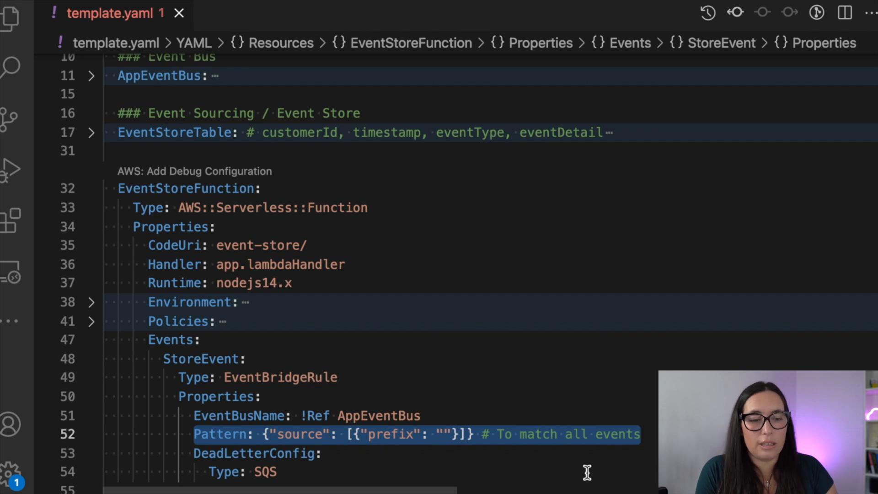
scroll(down, 3)
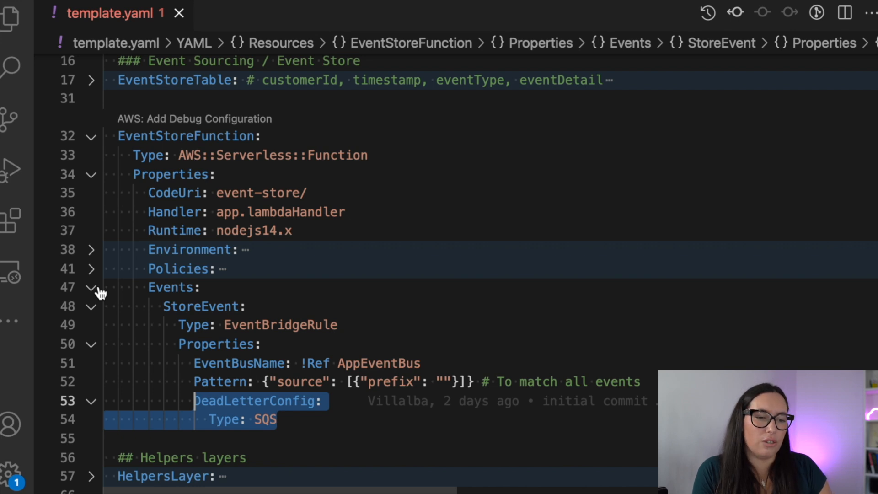
Fold EventStoreFunction and show EventStoreTable's PAY_PER_REQUEST definition with who/timeWhat keys
click(91, 287)
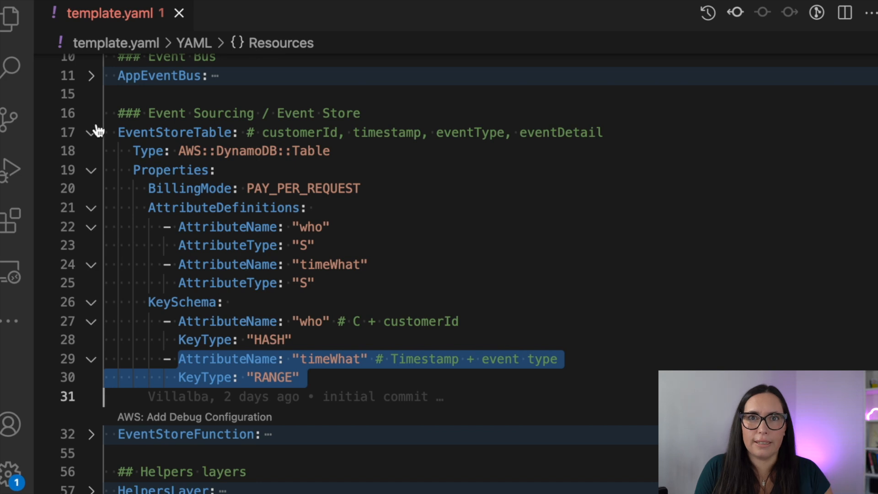
Open event-store/app.js and expand storeEvent to see the key and PartiQL insert logic
click(13, 16)
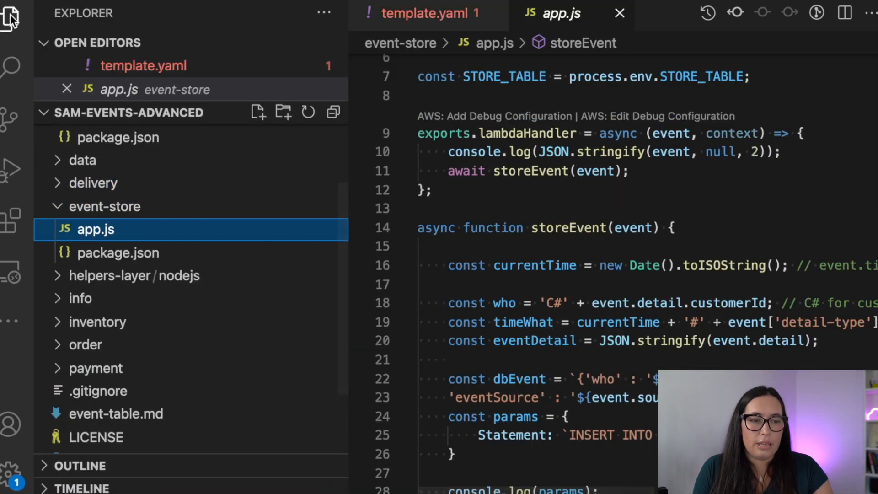
click(11, 17)
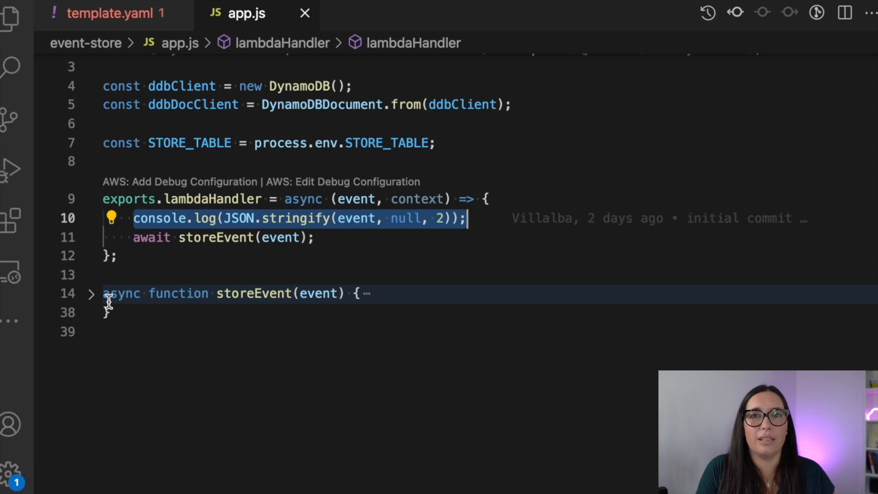
click(91, 294)
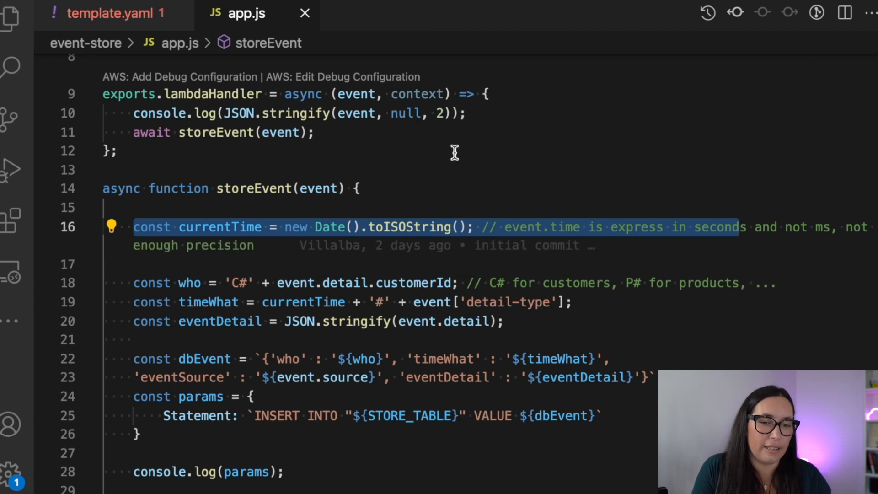
scroll(down, 3)
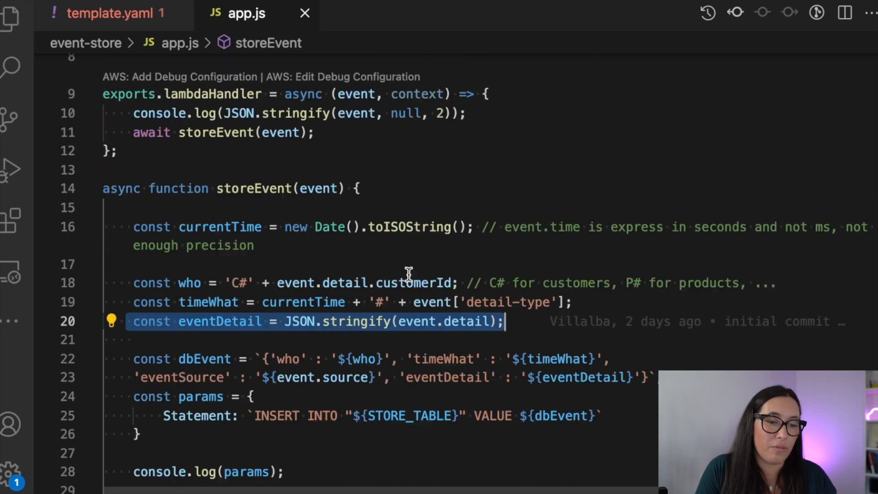
mouse_move(407, 325)
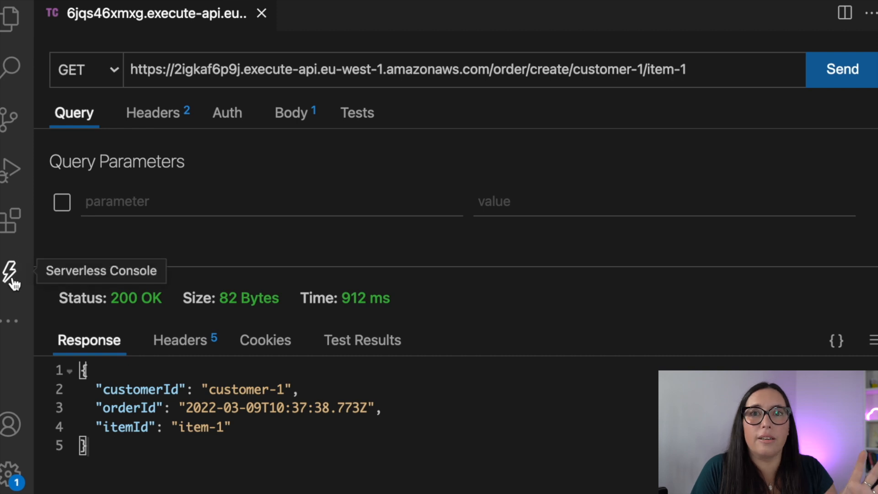
Open the Serverless Console showing EventStoreFunction's recent dev invocation
click(10, 271)
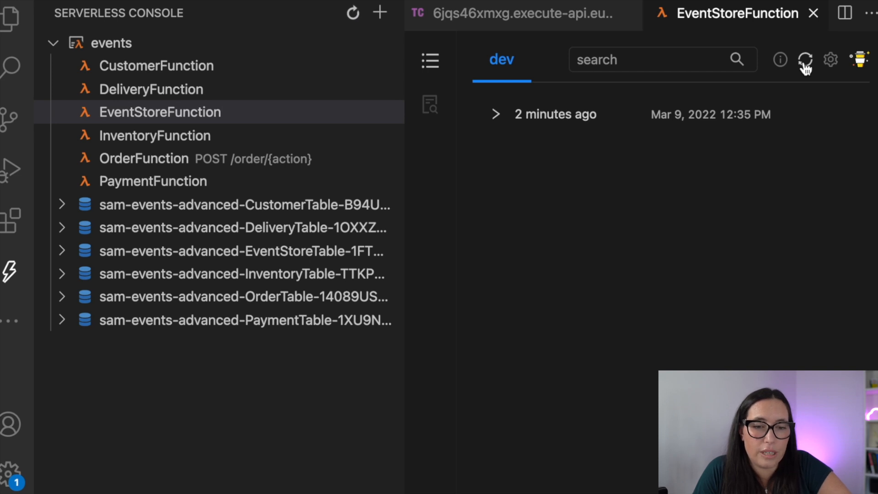
Refresh EventStoreFunction logs, expand the newest entry, and widen the log view
click(496, 114)
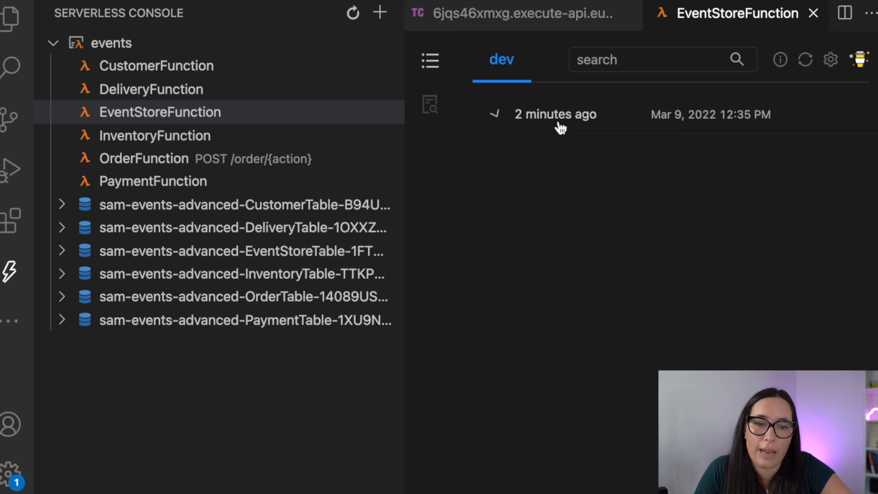
click(555, 113)
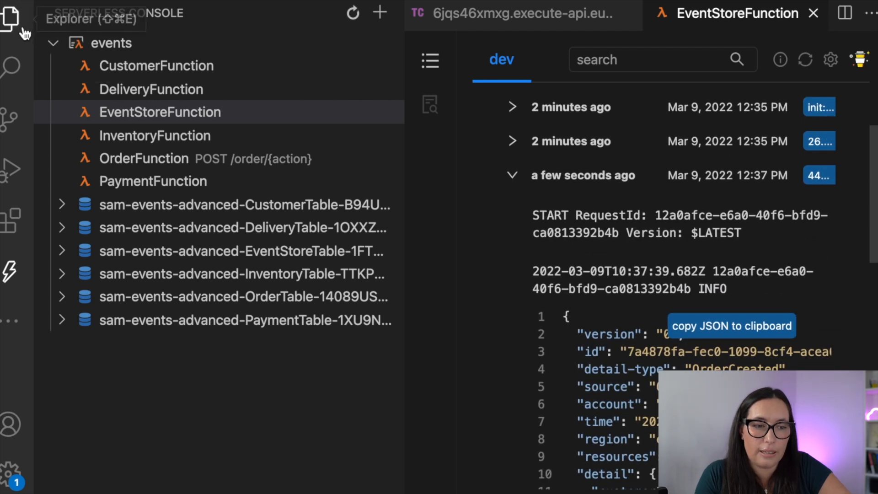
click(15, 16)
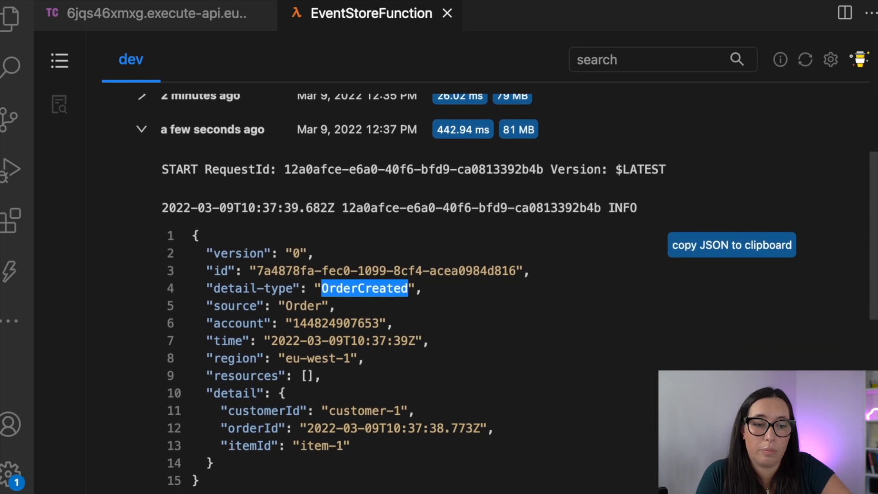
click(146, 13)
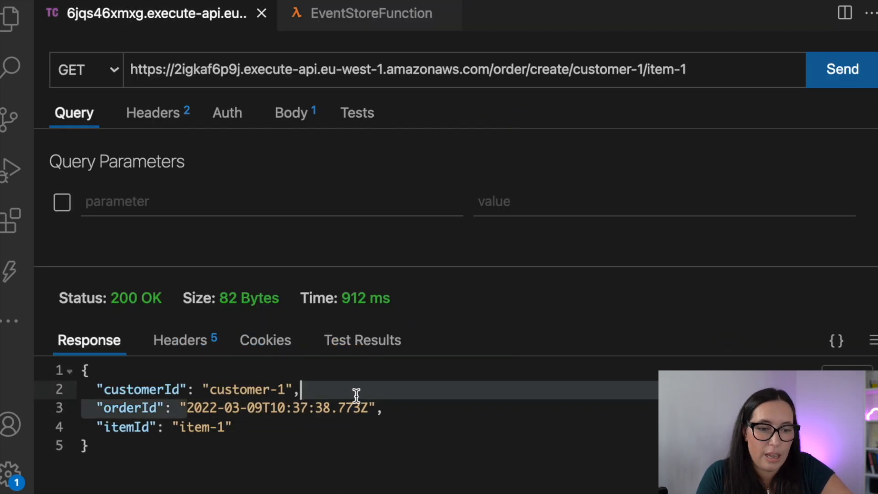
click(369, 13)
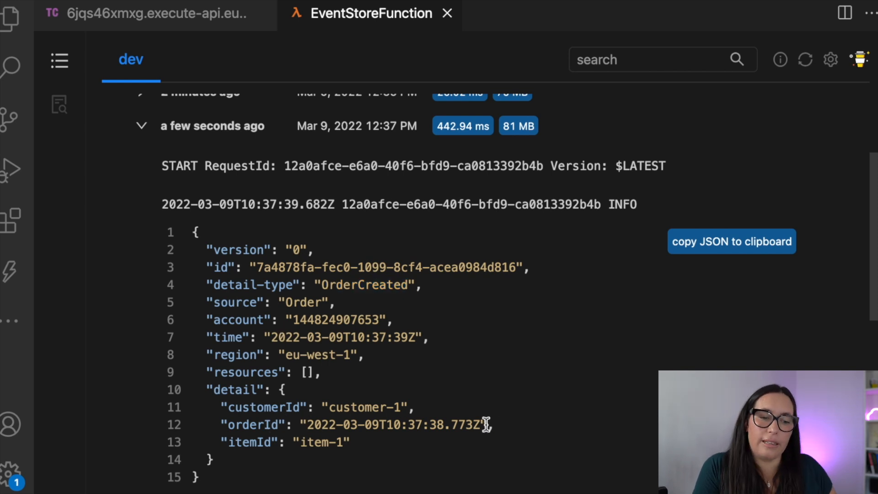
Scroll past the ItemReserved event and expand the final DeliveryStarted log entry
scroll(down, 3)
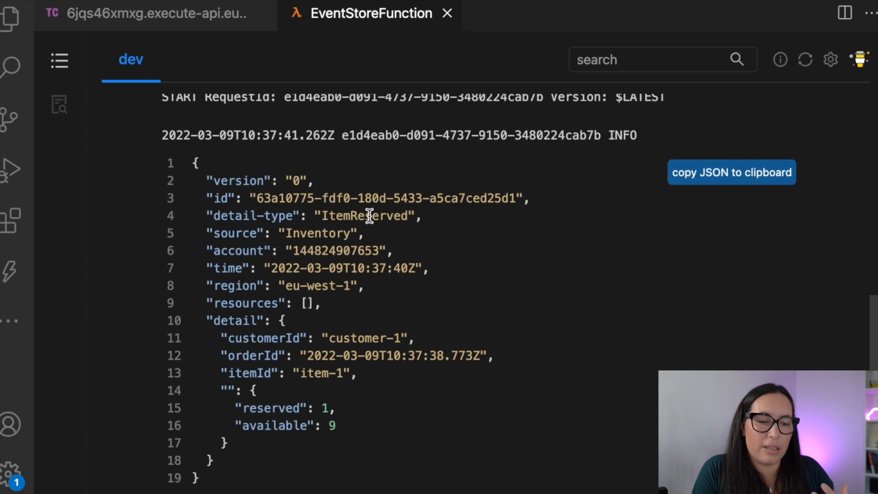
double_click(365, 216)
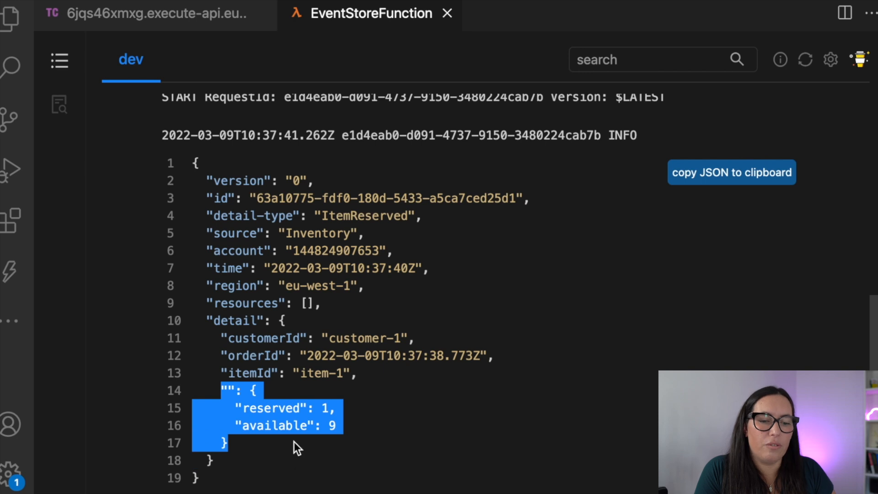
scroll(down, 3)
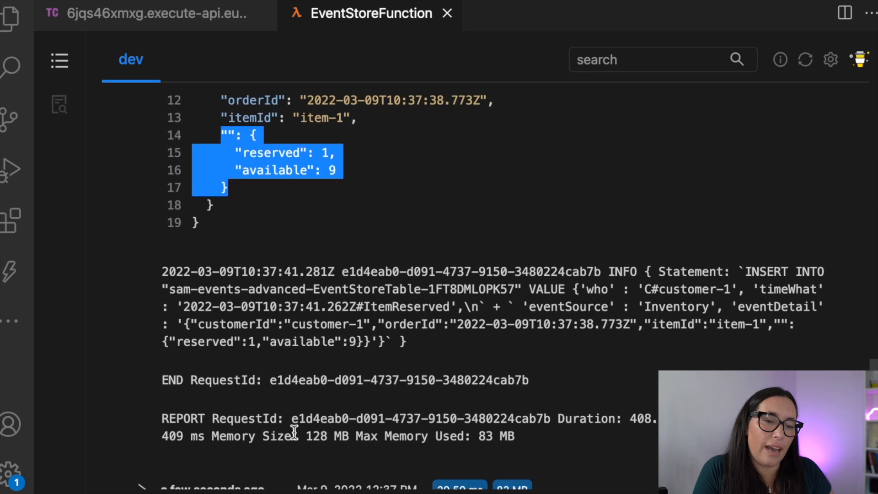
scroll(down, 3)
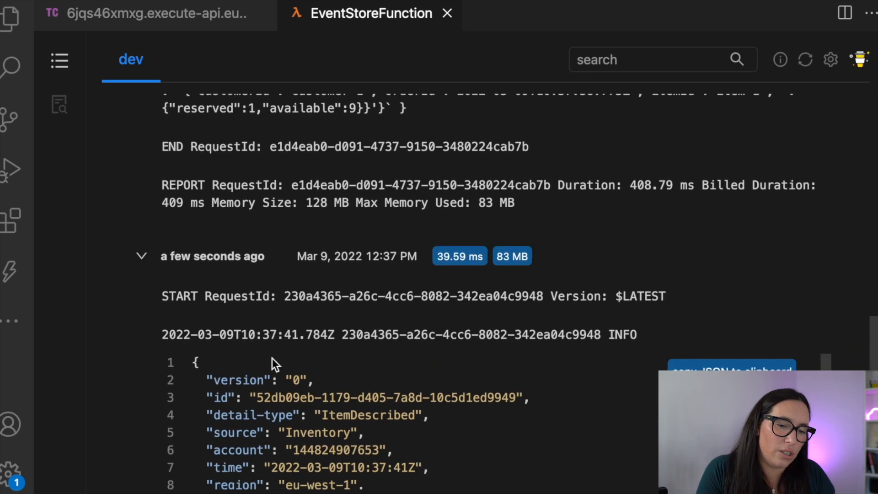
scroll(down, 3)
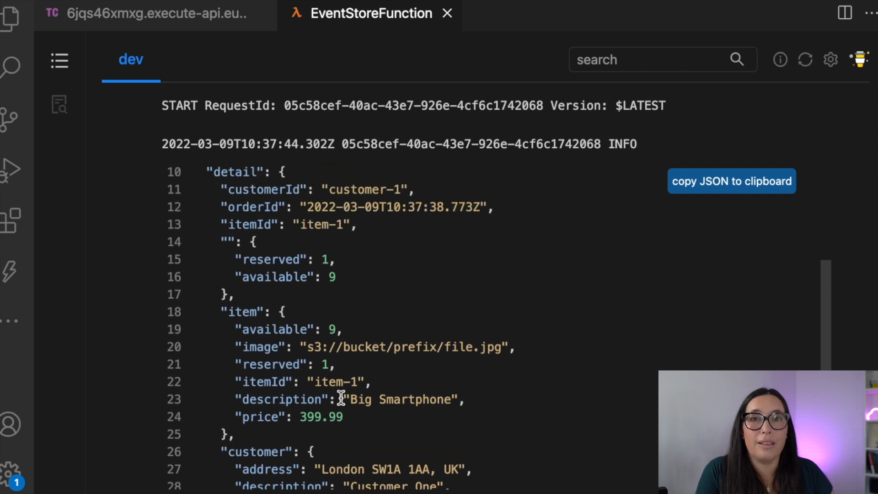
scroll(down, 3)
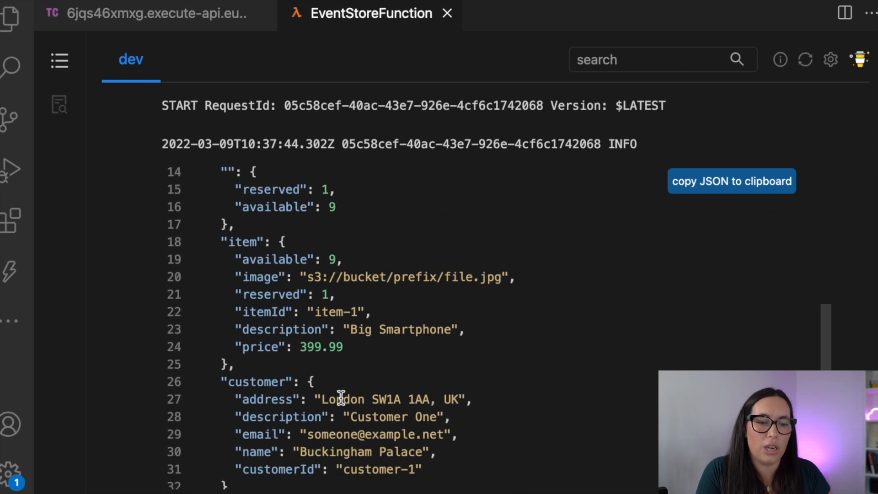
scroll(down, 3)
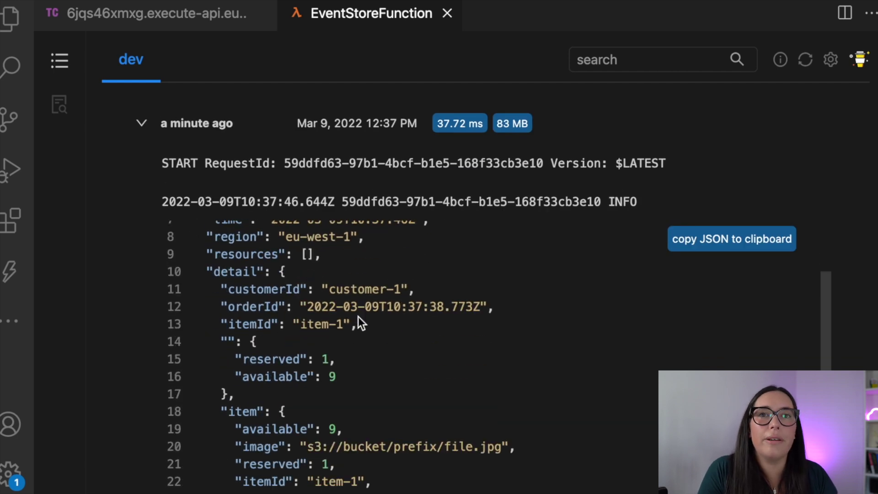
scroll(down, 3)
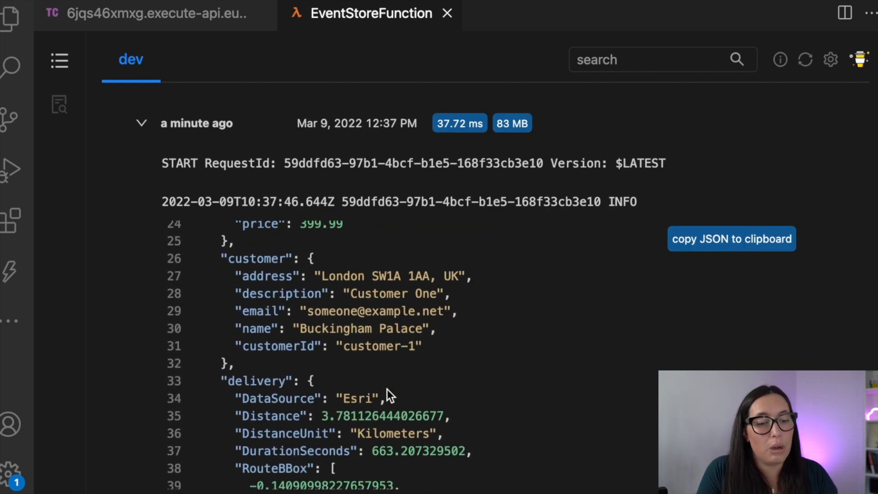
scroll(down, 3)
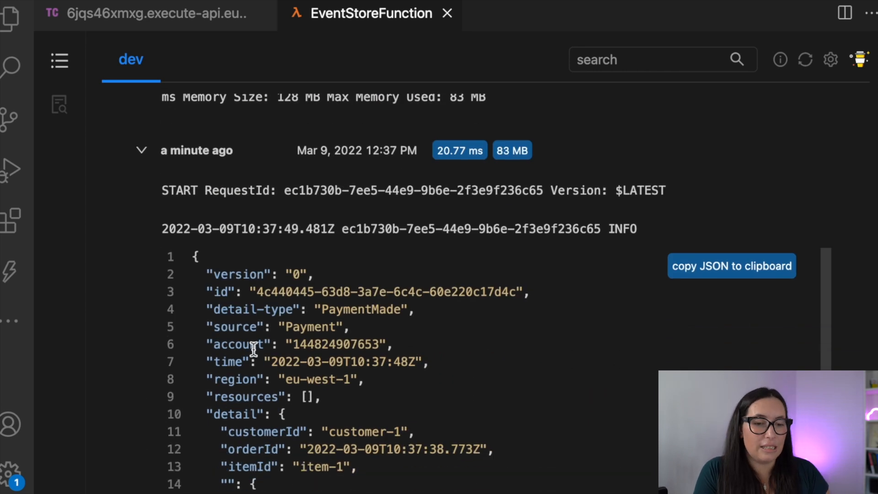
scroll(down, 3)
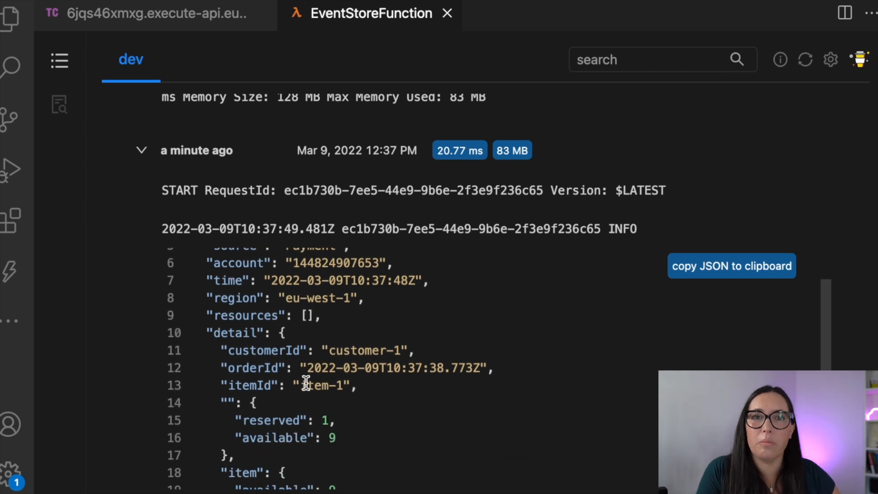
scroll(down, 3)
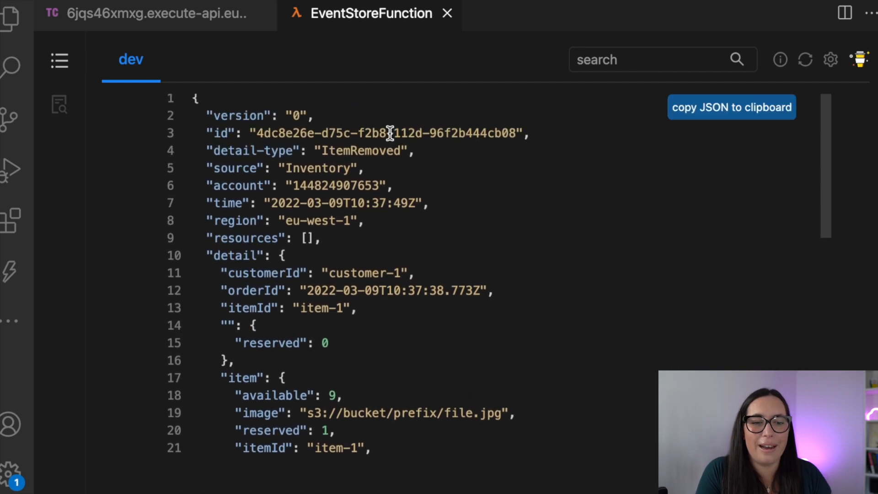
scroll(down, 3)
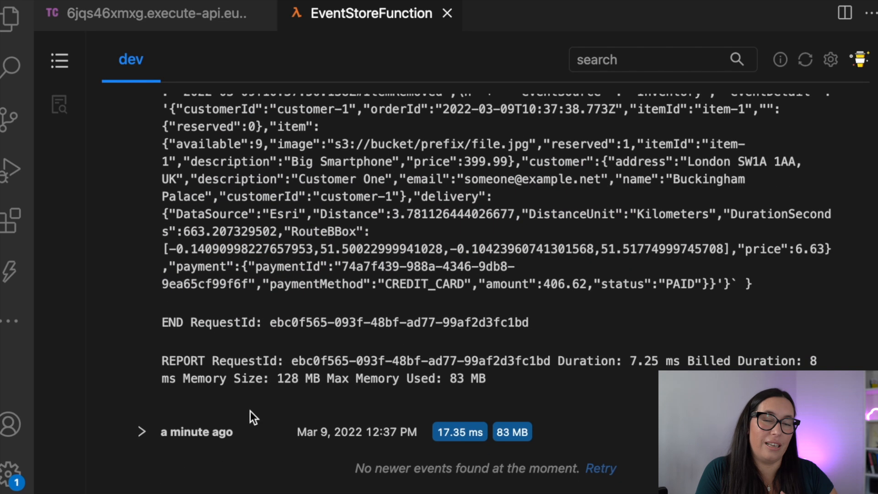
click(142, 432)
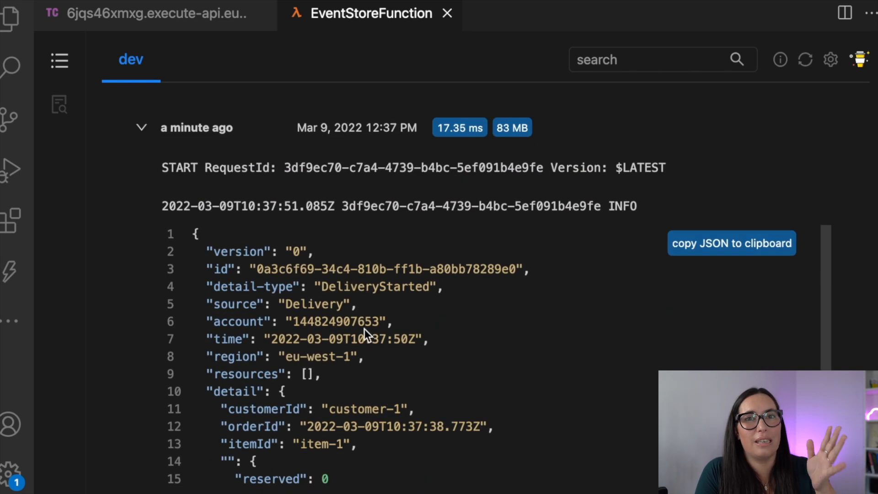
scroll(down, 3)
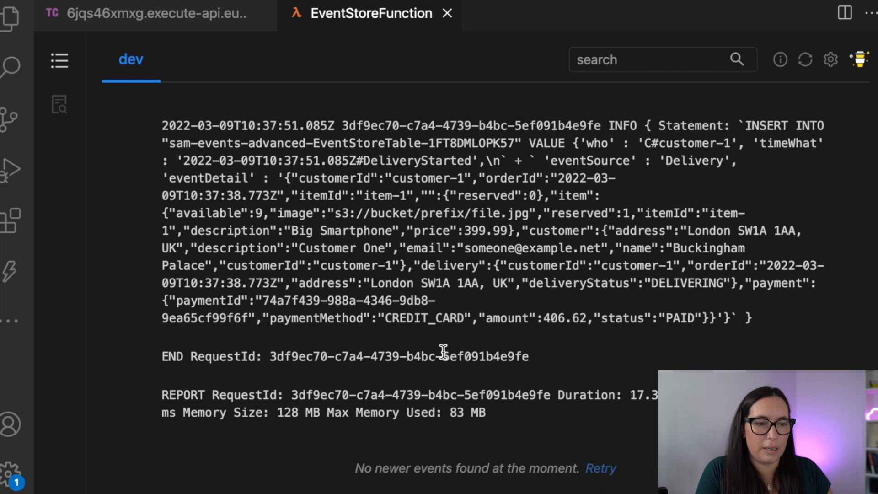
mouse_move(10, 14)
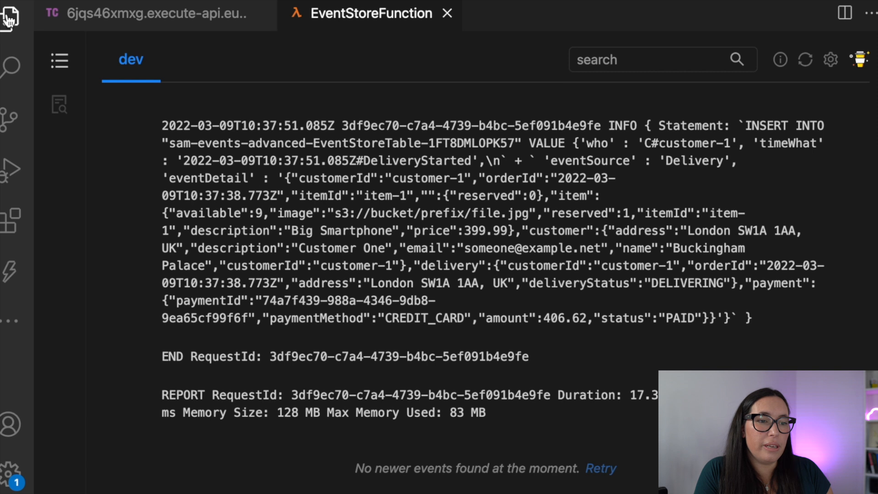
Open EventStoreTable's items from the resources sidebar to list customer-1's events
click(12, 16)
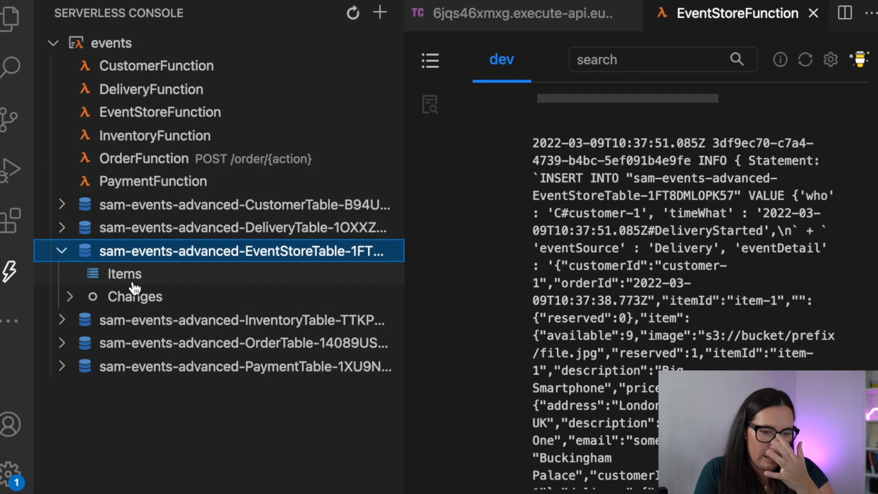
click(125, 273)
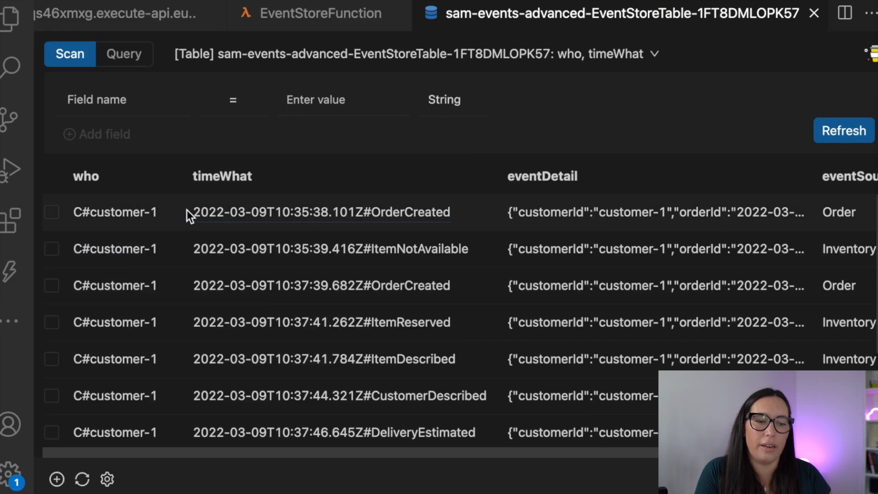
mouse_move(559, 205)
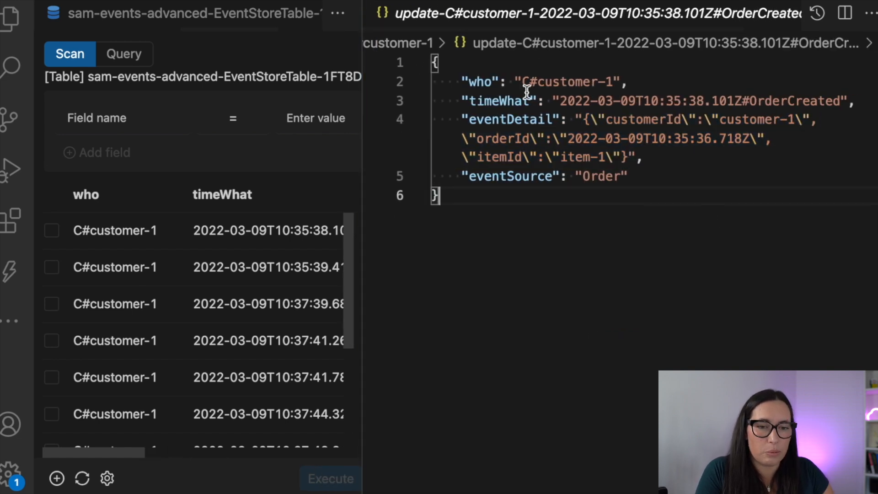
mouse_move(354, 323)
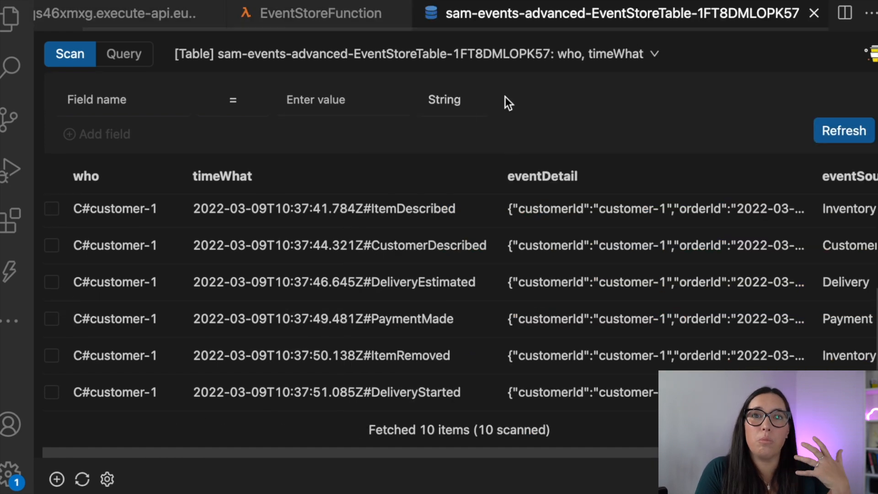
Filter the scan to eventDetail containing 2022-03-09T10:37:38.773Z and search
click(112, 99)
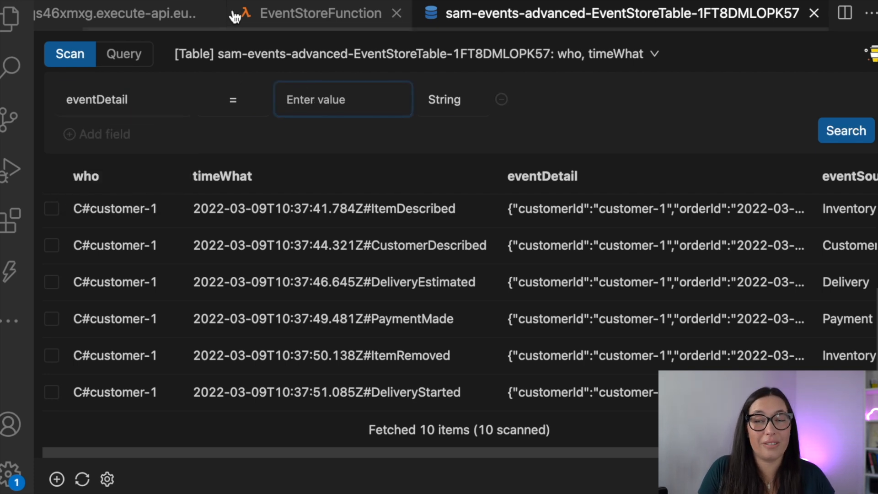
click(114, 14)
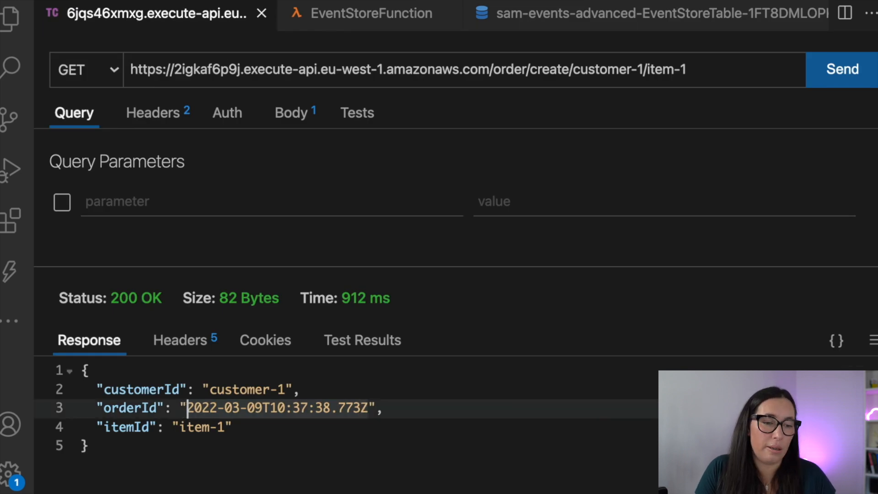
click(633, 14)
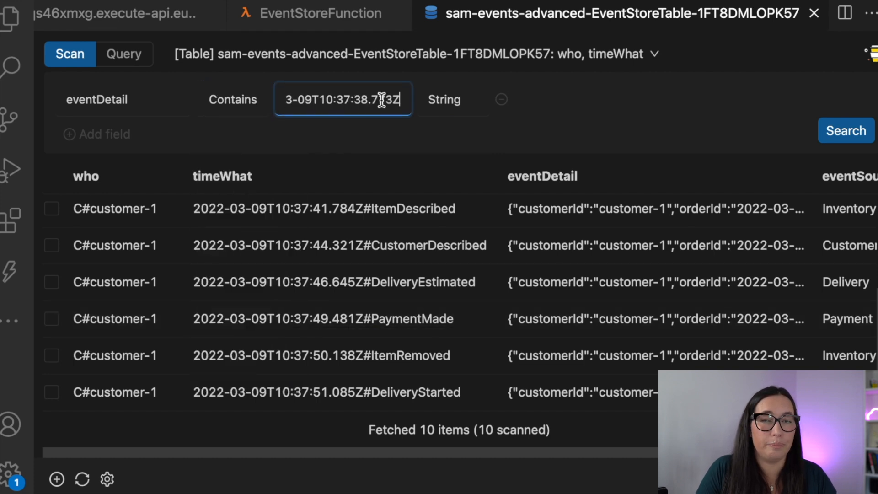
click(846, 131)
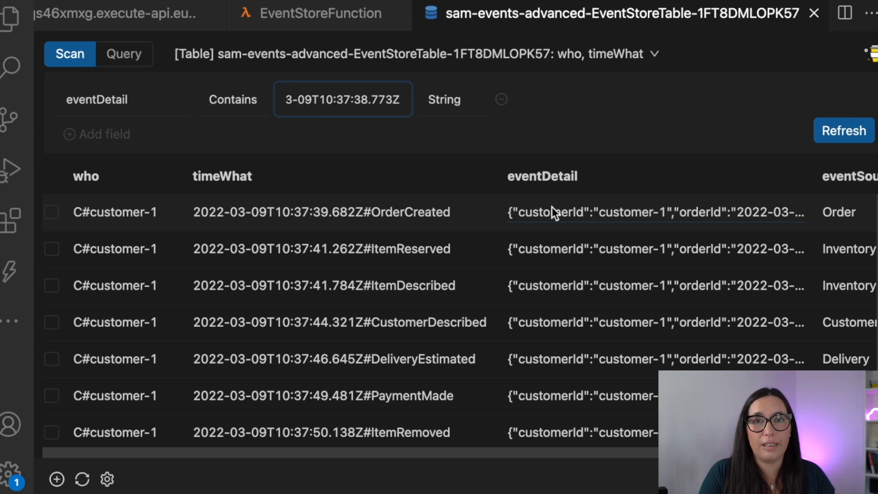
scroll(down, 3)
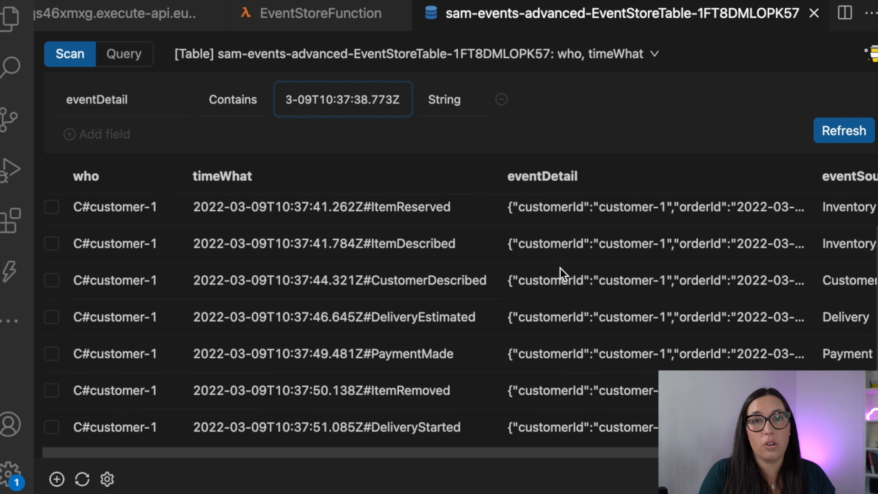